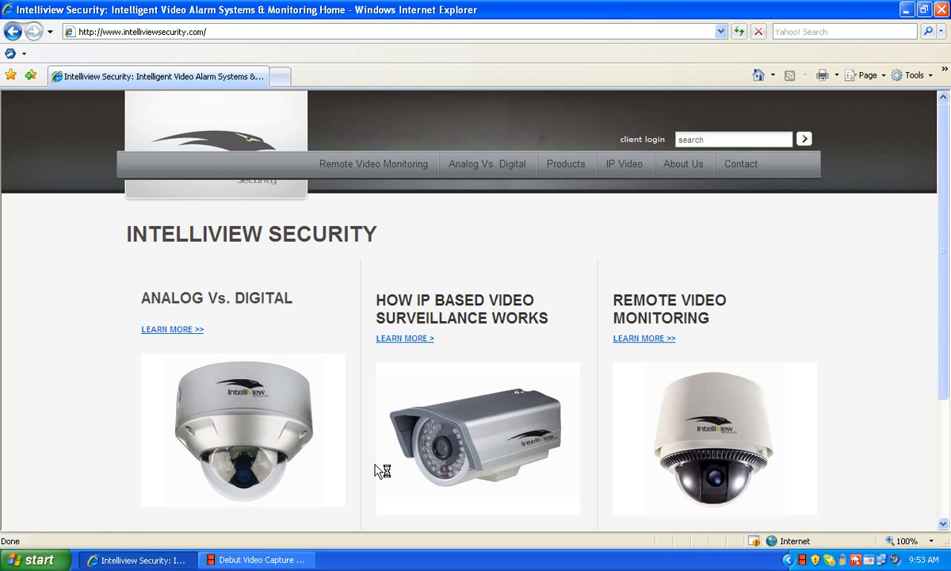
mouse_move(642, 146)
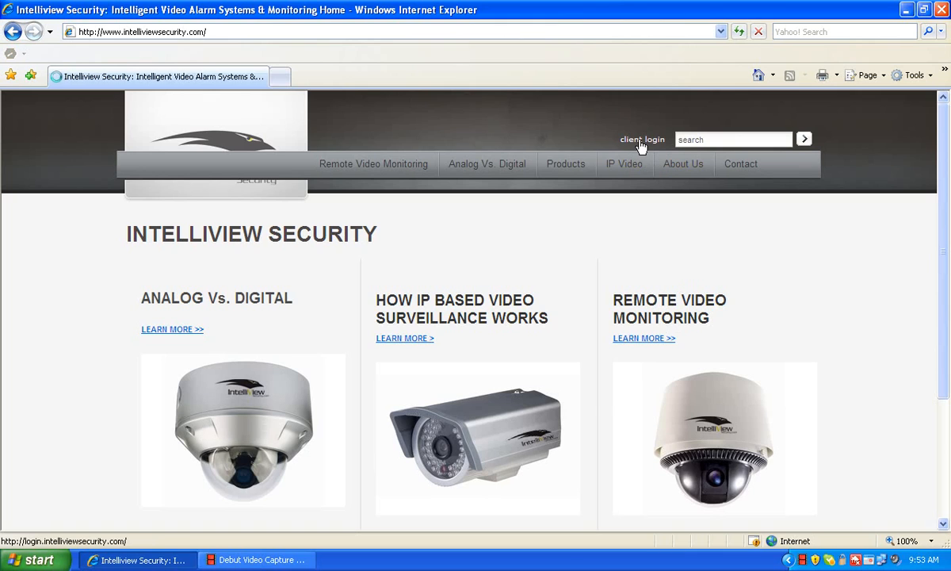
Step: Enter username 'demo' and the password on the client sign-in form
click(642, 140)
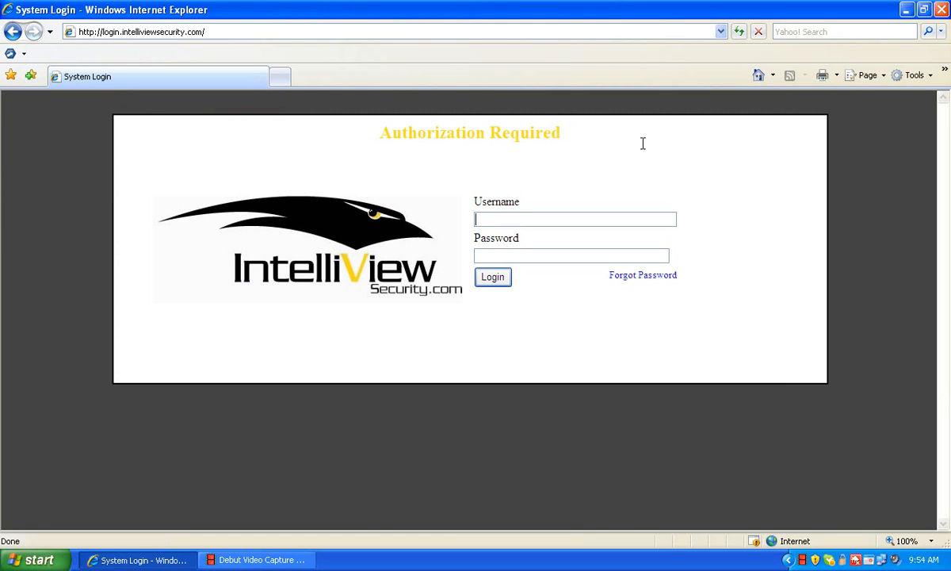
text(d)
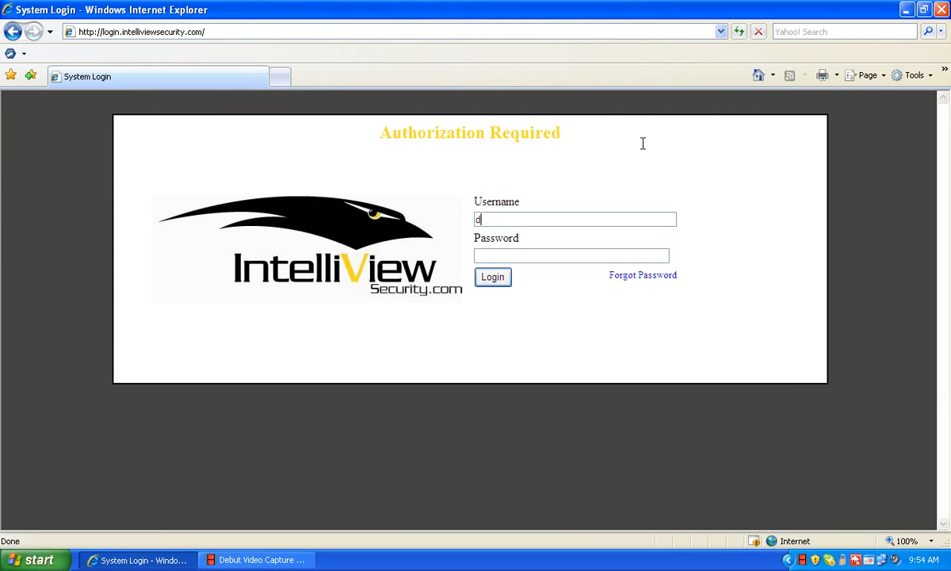
text(demo)
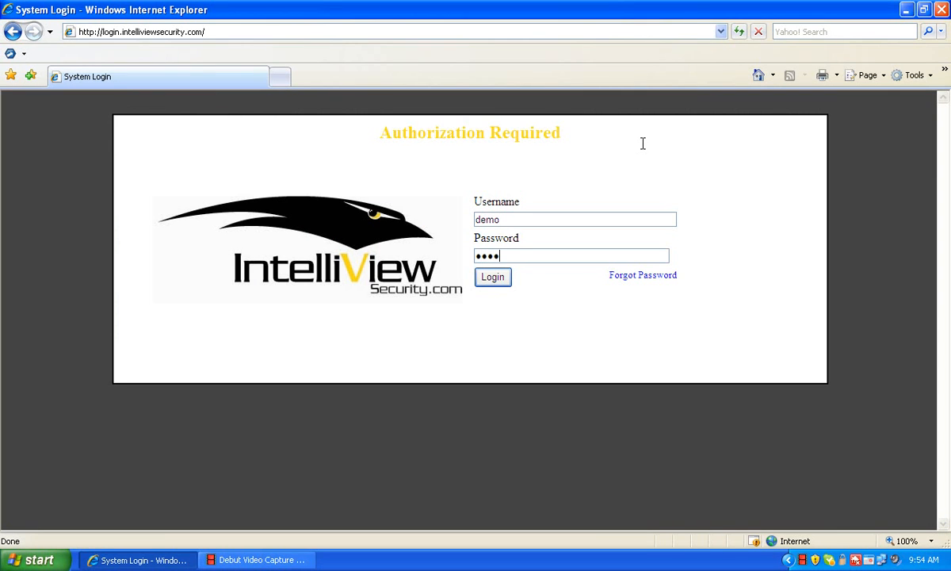
mouse_move(506, 307)
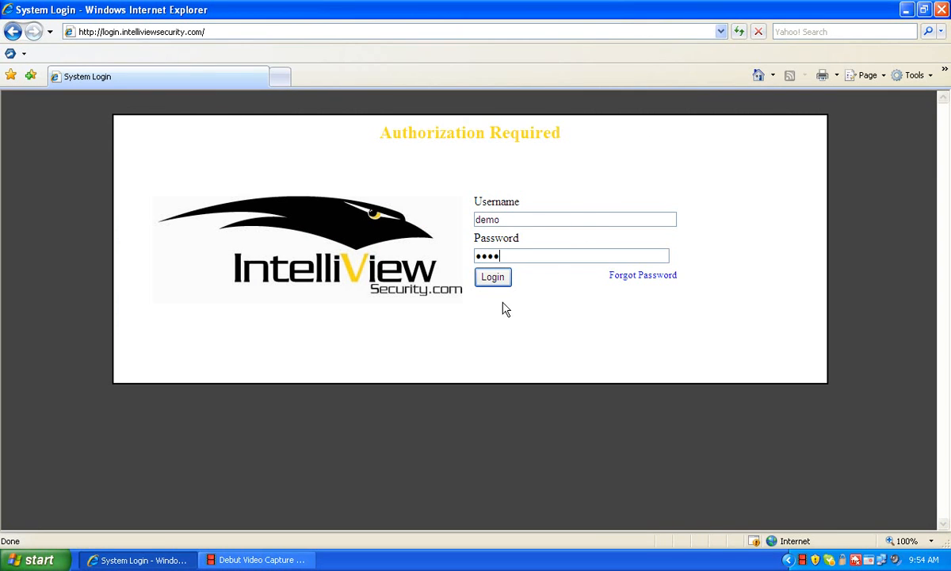
Step: Log in, choose Quanset Cam and Driveway PTZ, and request their live feeds
click(491, 275)
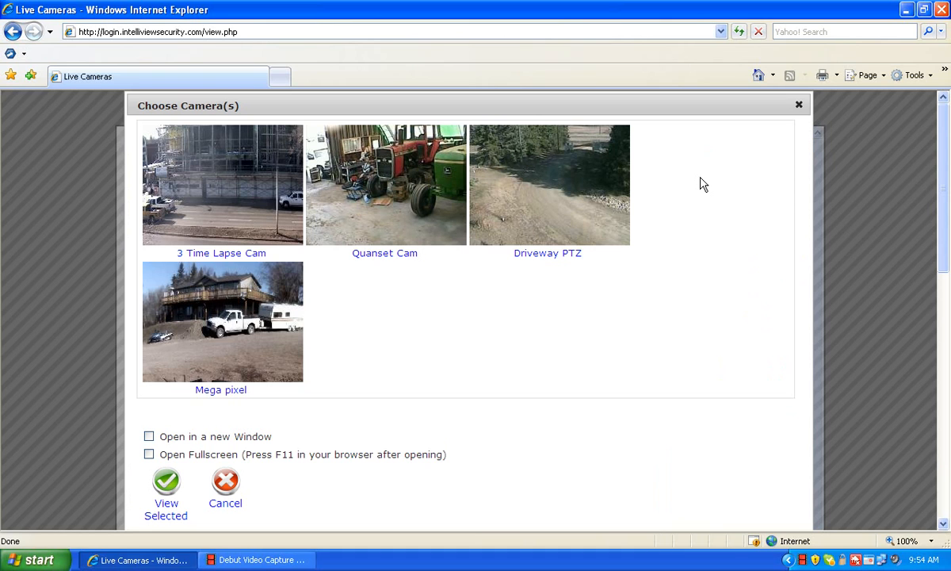
mouse_move(403, 368)
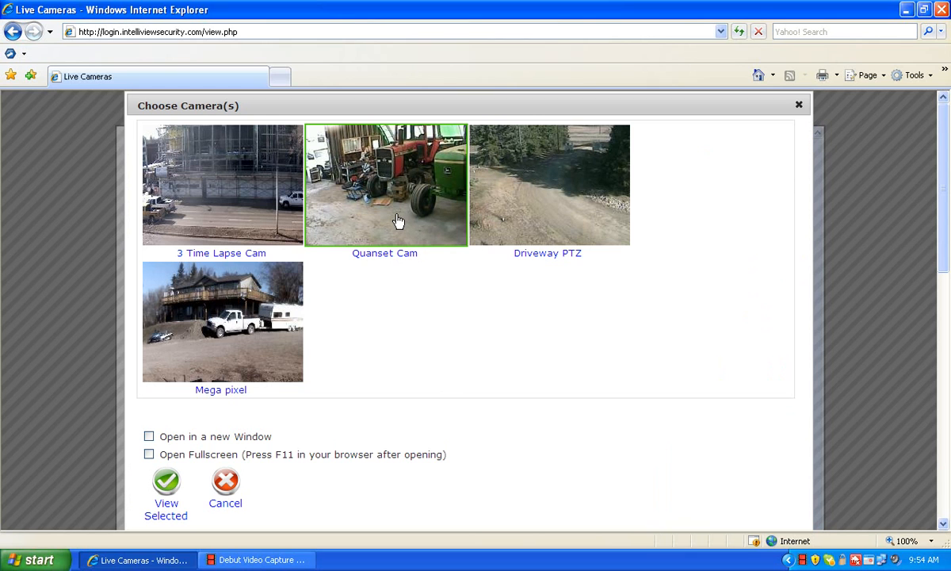
mouse_move(337, 270)
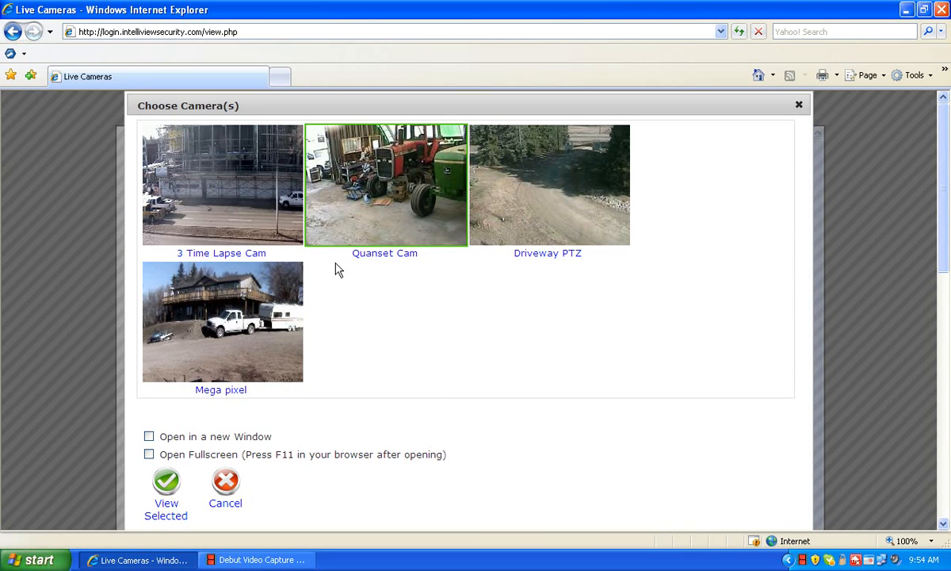
click(548, 184)
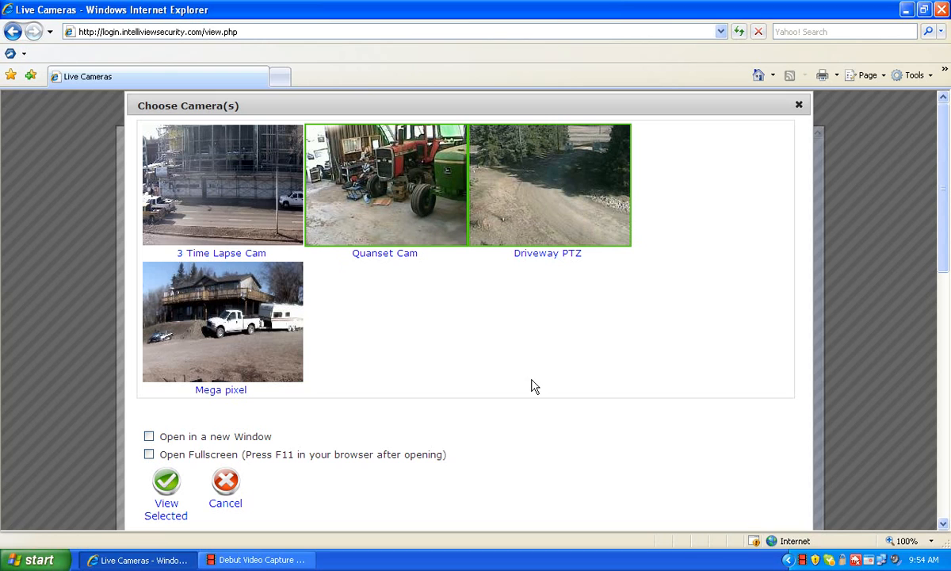
mouse_move(383, 376)
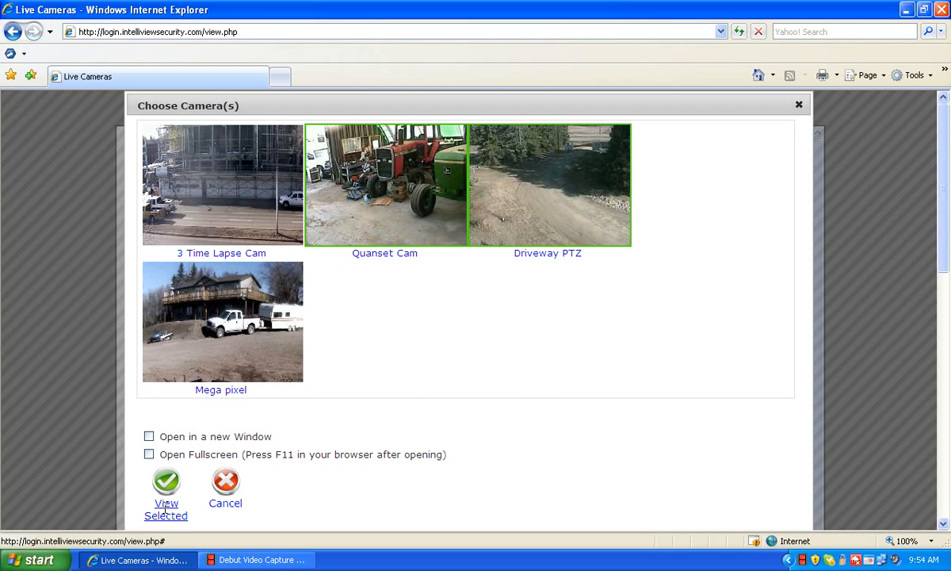
click(164, 480)
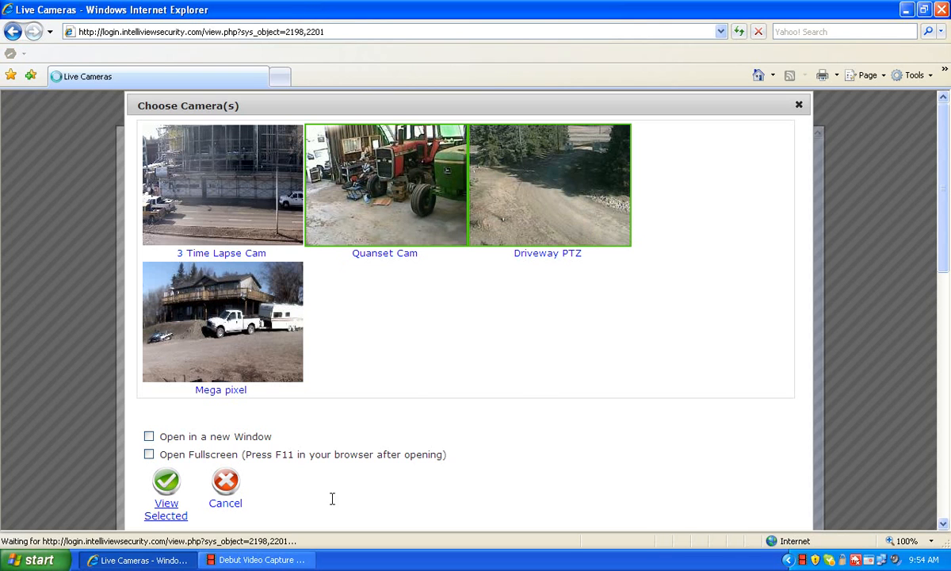
Step: Pan the Driveway PTZ camera left and right and tilt it up and down while watching both feeds
click(164, 484)
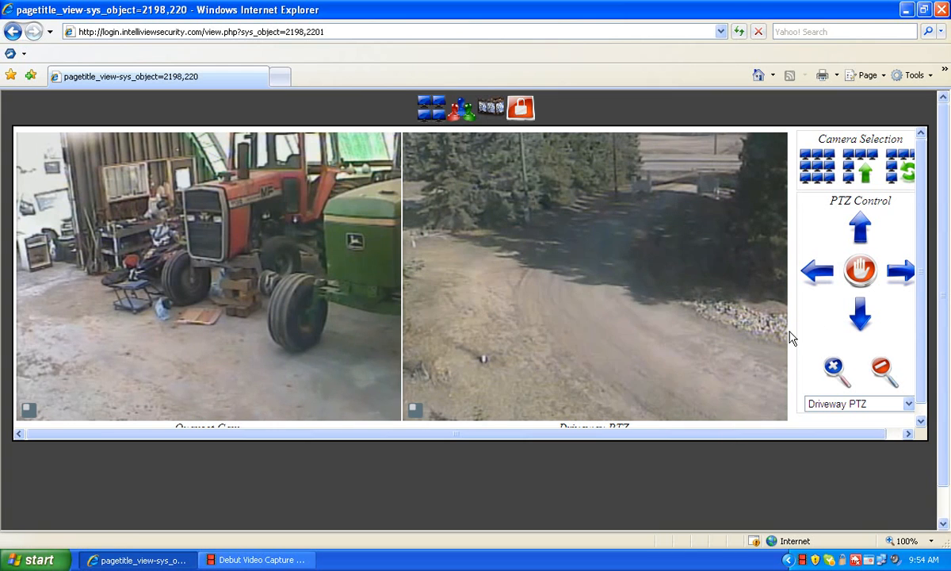
click(815, 269)
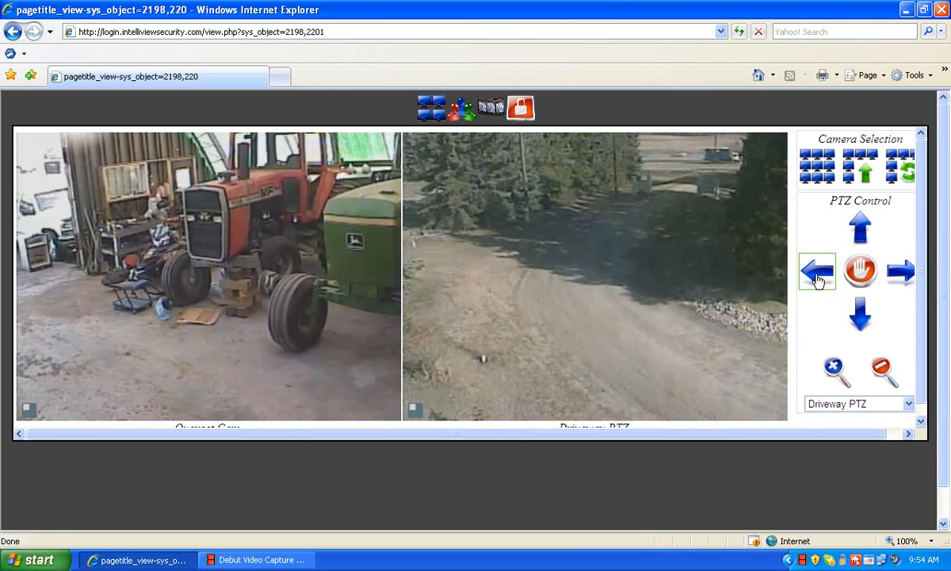
click(903, 271)
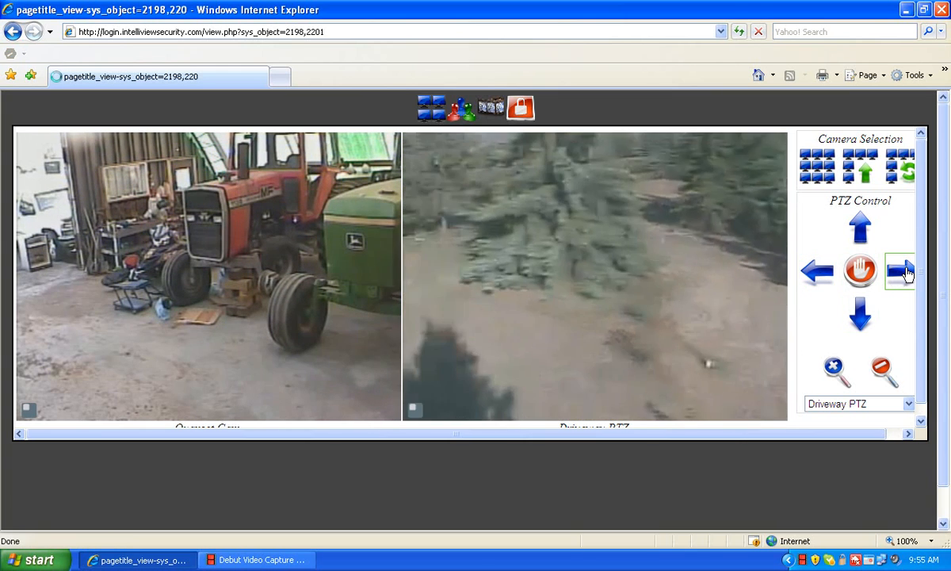
click(859, 229)
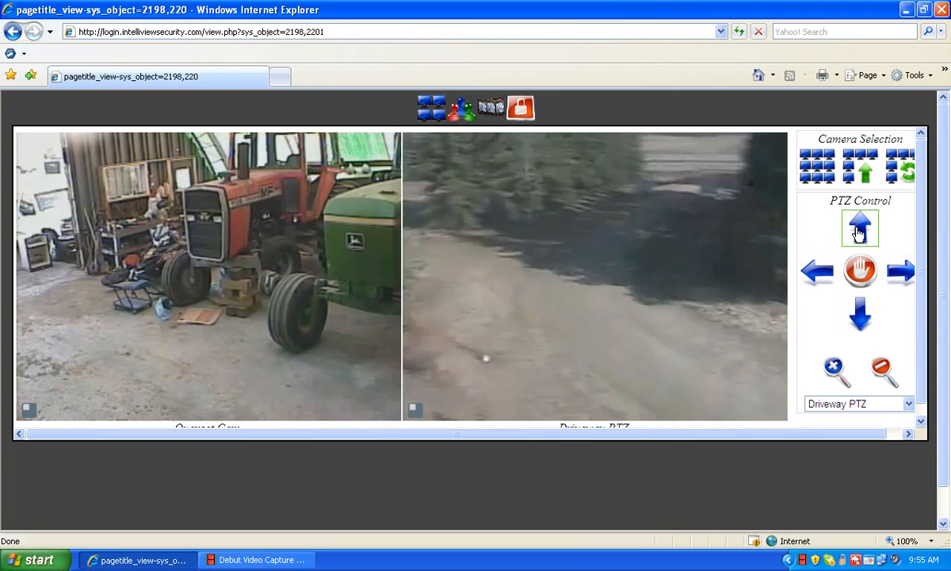
click(858, 314)
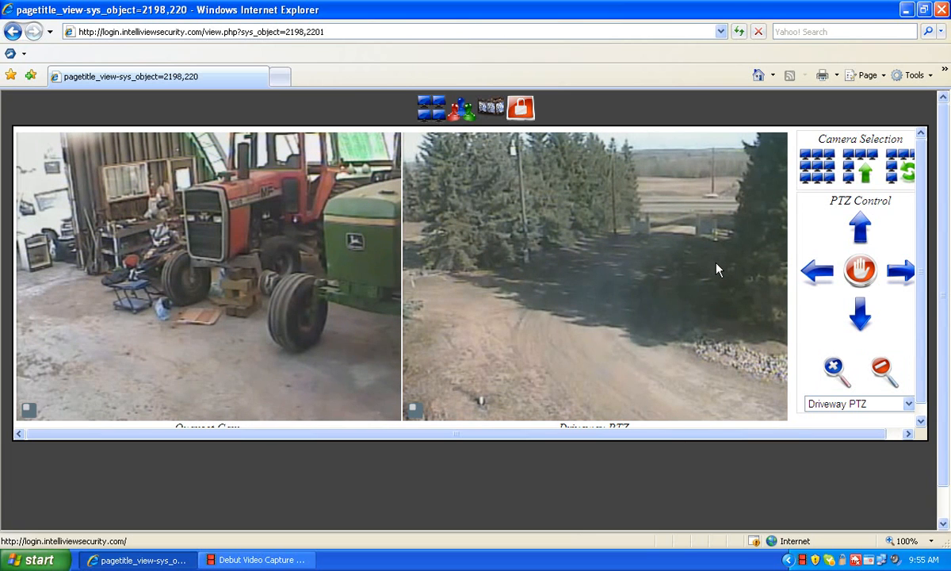
mouse_move(643, 297)
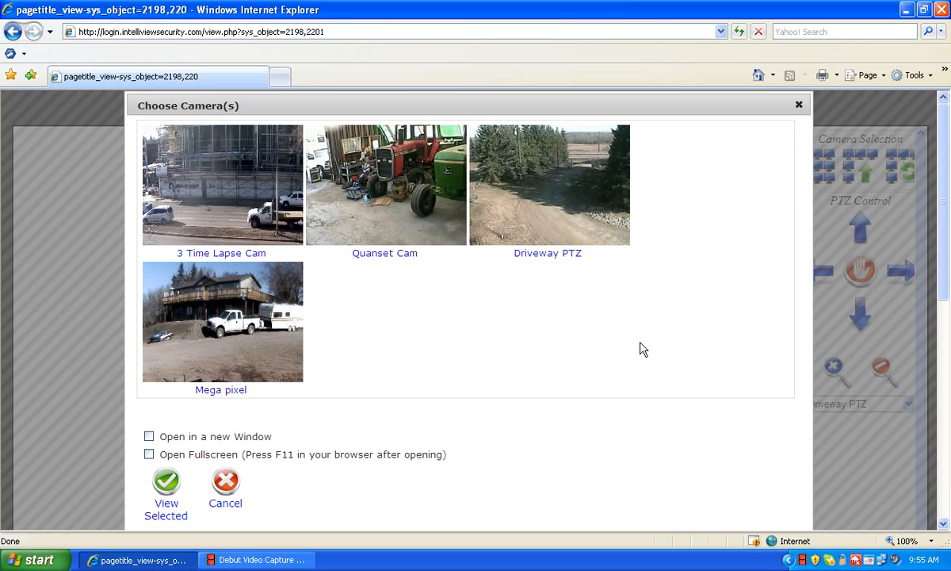
mouse_move(501, 273)
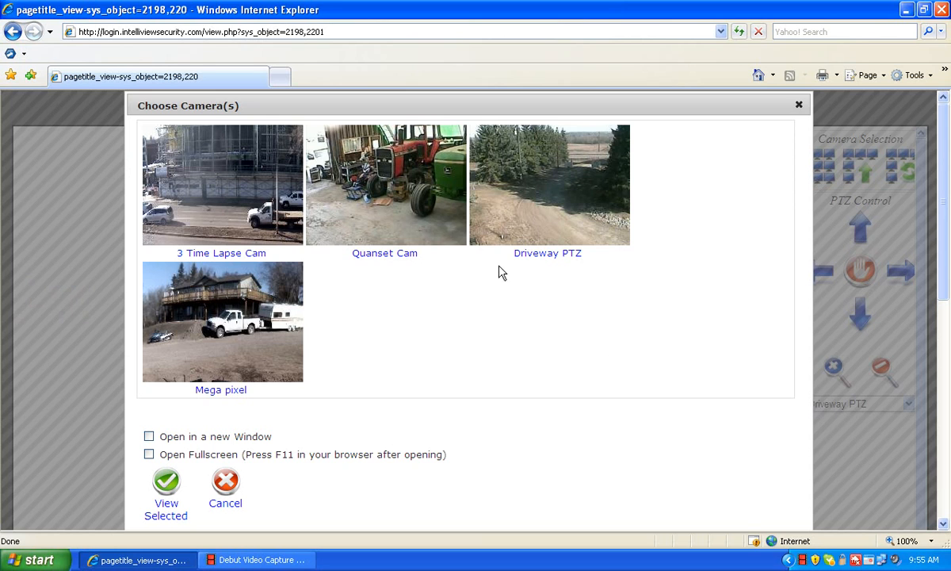
Step: View only the 3 Time Lapse Cam feed
click(222, 183)
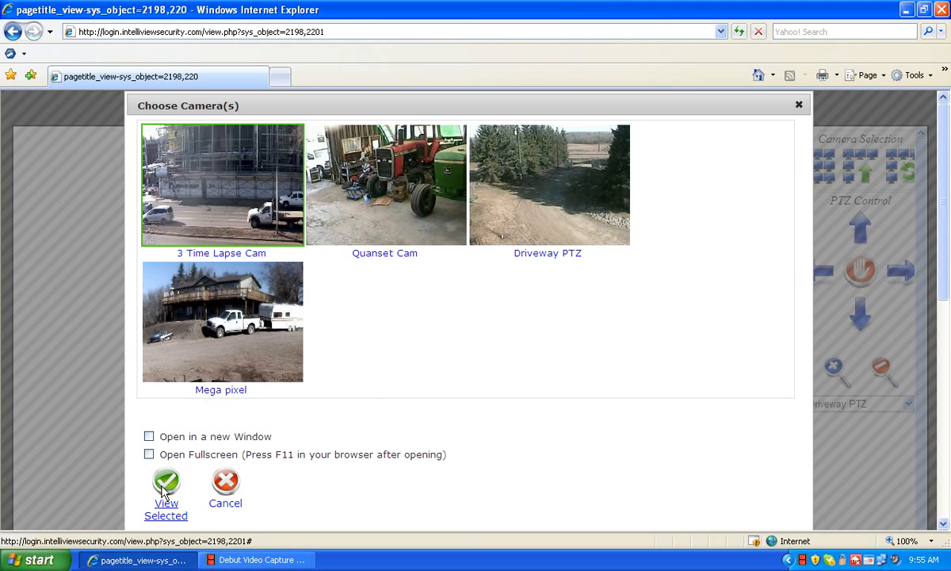
click(165, 482)
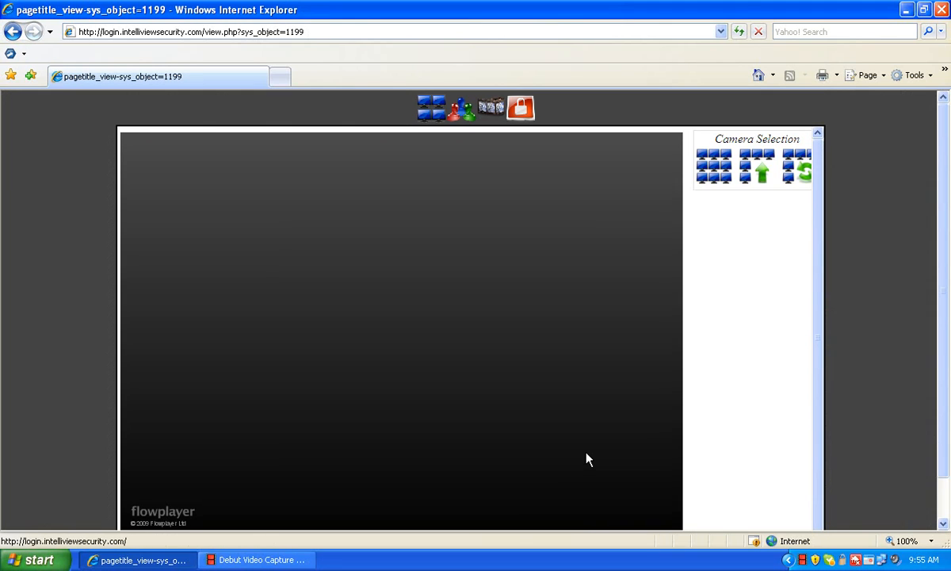
scroll(down, 3)
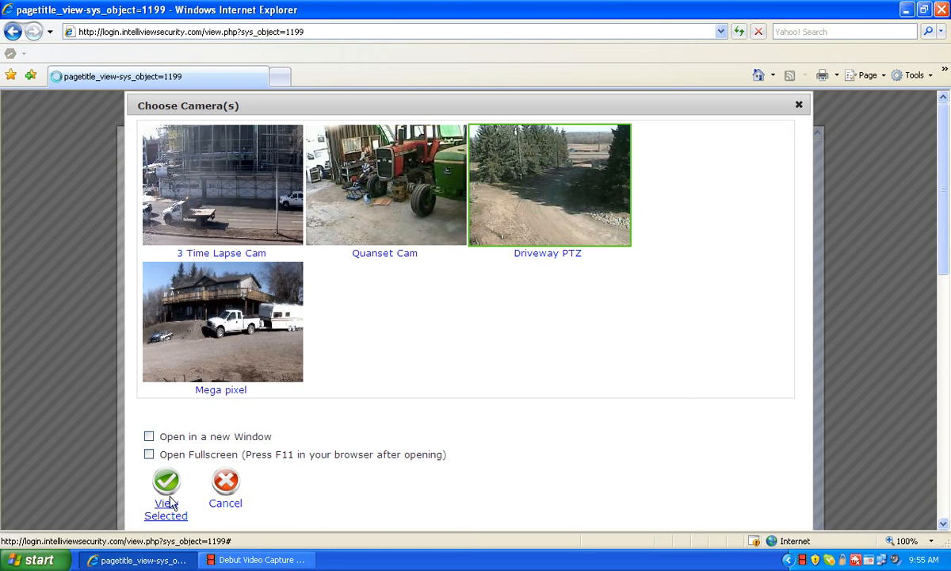
Step: View the Driveway PTZ feed alone and enlarge it to full screen
click(165, 485)
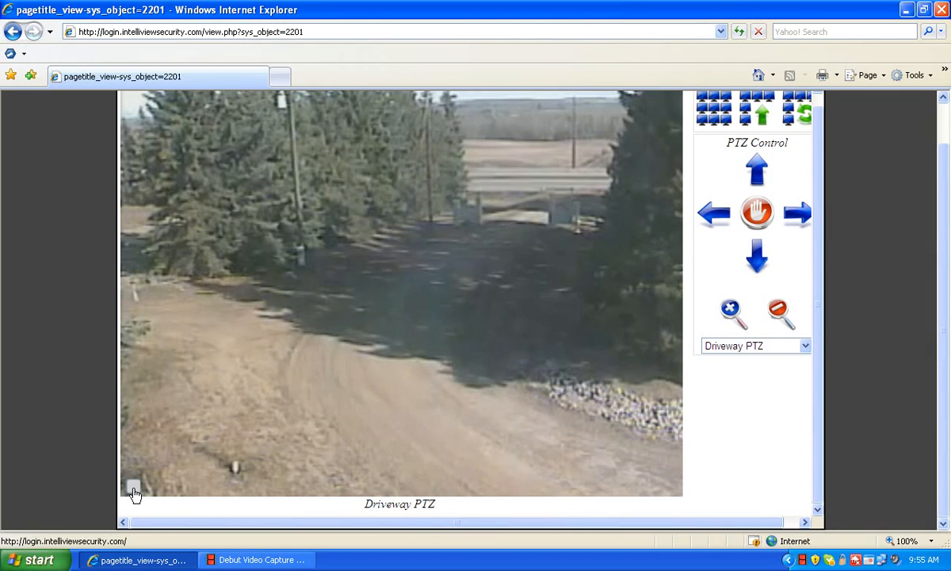
click(130, 488)
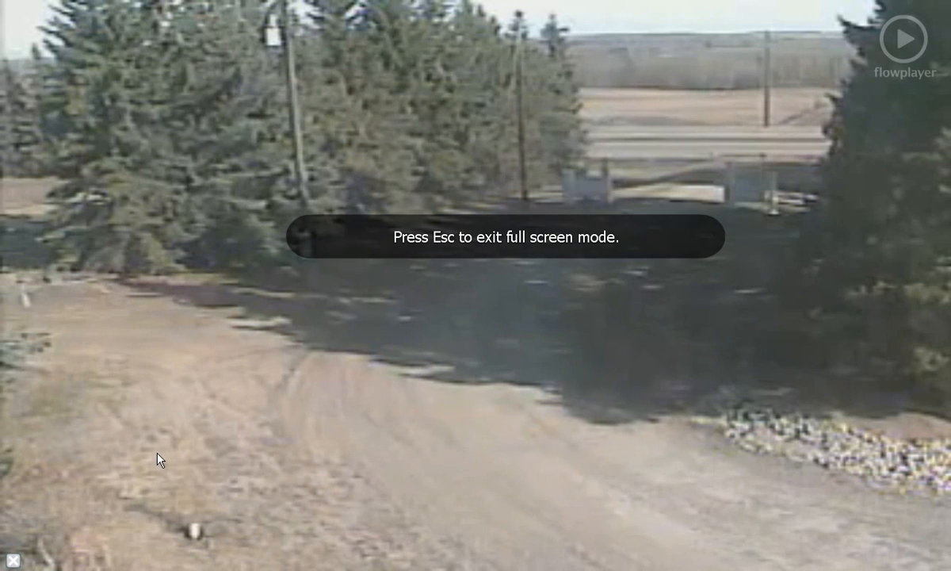
Step: Exit full-screen video back to the Driveway PTZ page
key(Escape)
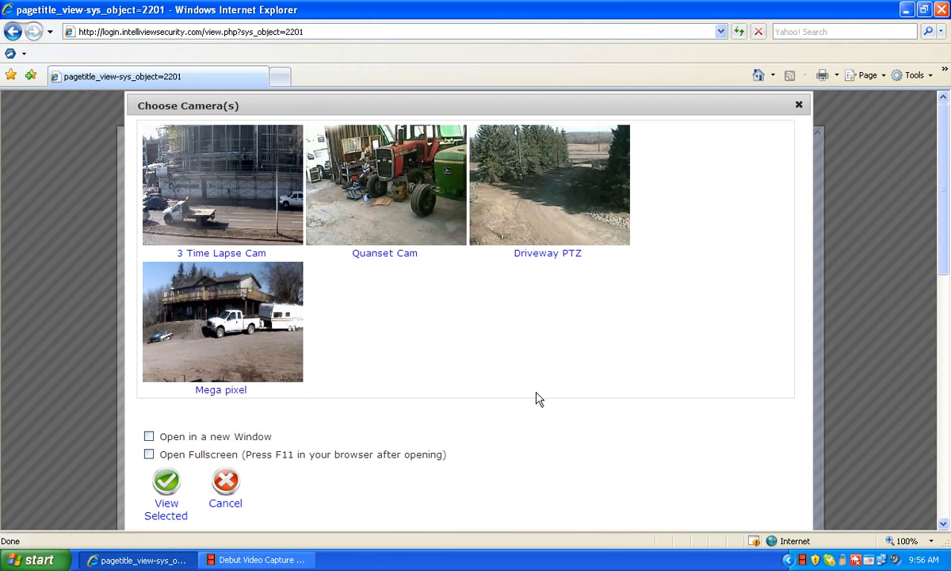
mouse_move(554, 365)
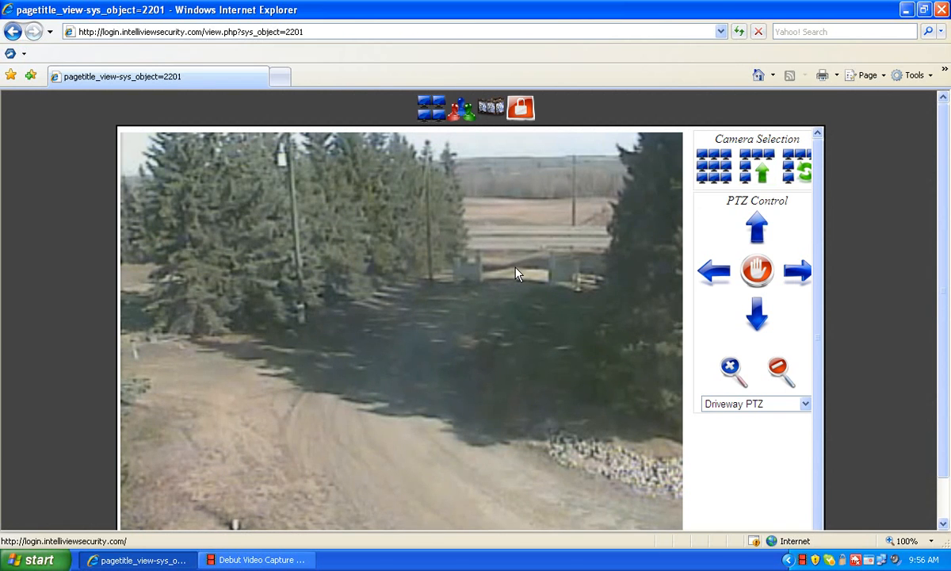
Step: Log out of the security portal
click(518, 108)
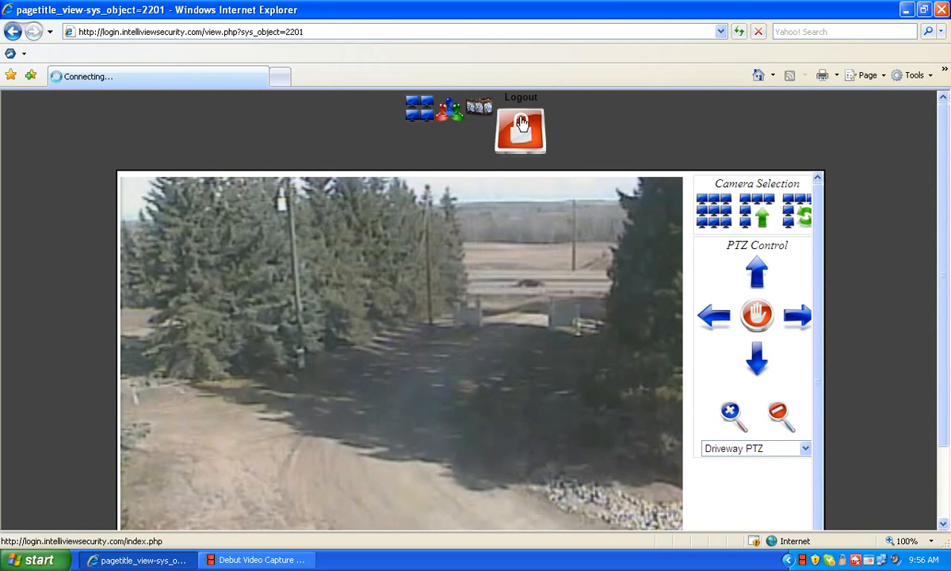